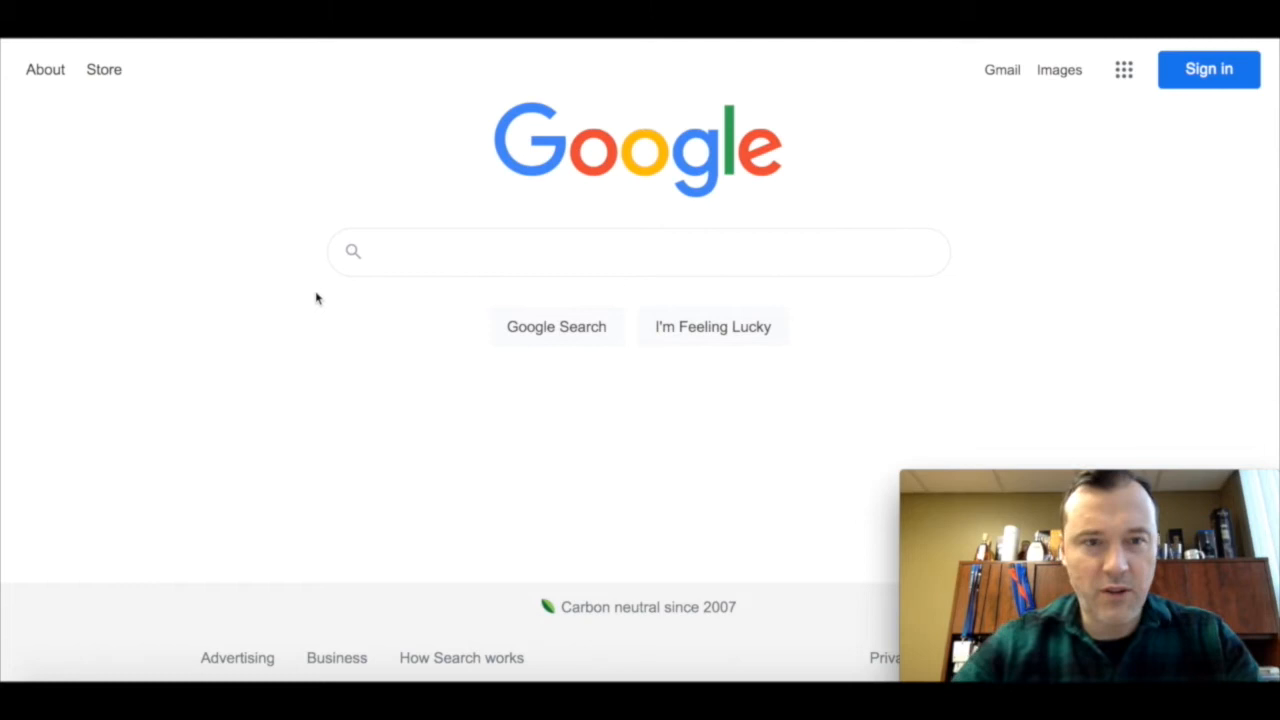
# Step: Search Google for DocTranslator and open its site to reach the account dashboard
pyautogui.write('doctransaltor')
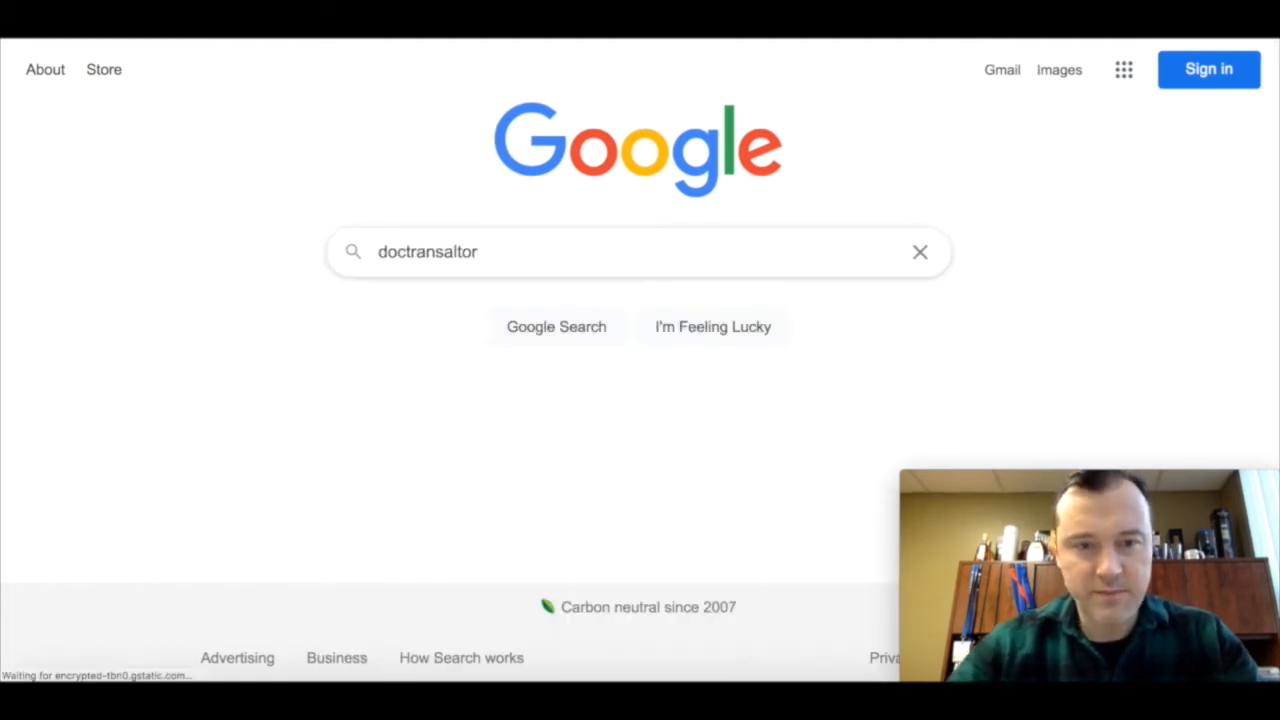
pyautogui.click(555, 326)
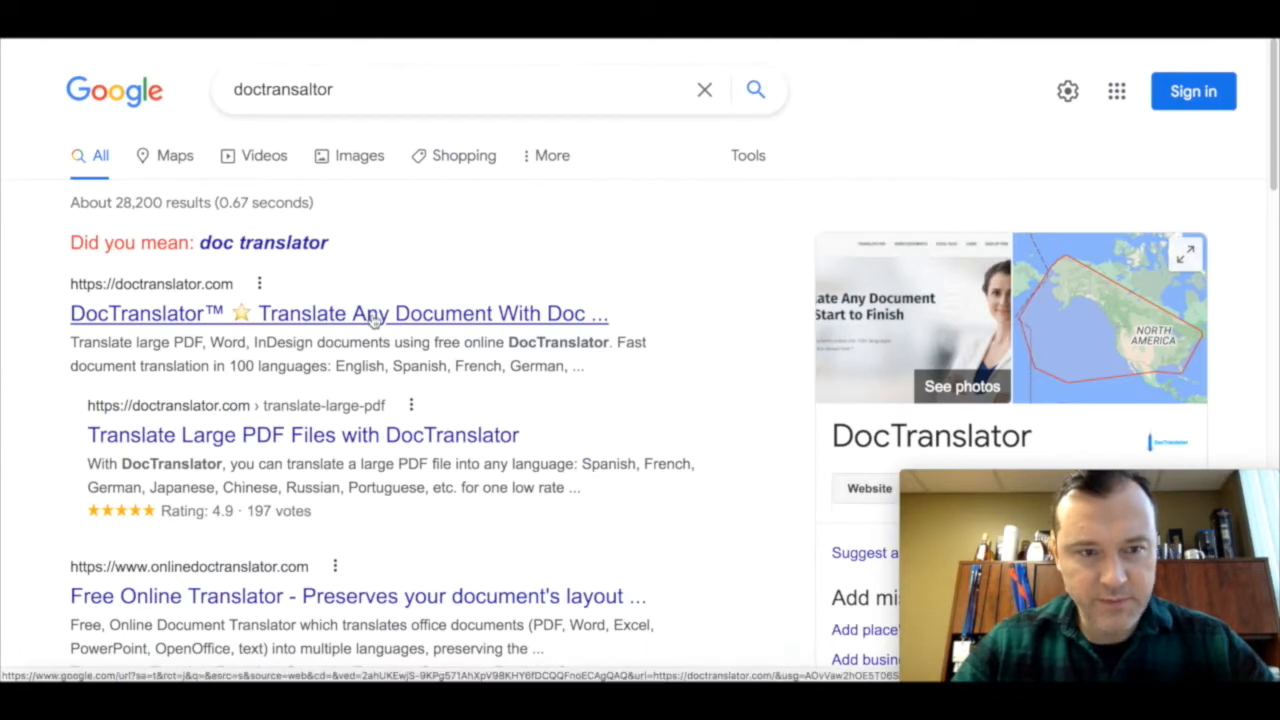
pyautogui.click(337, 313)
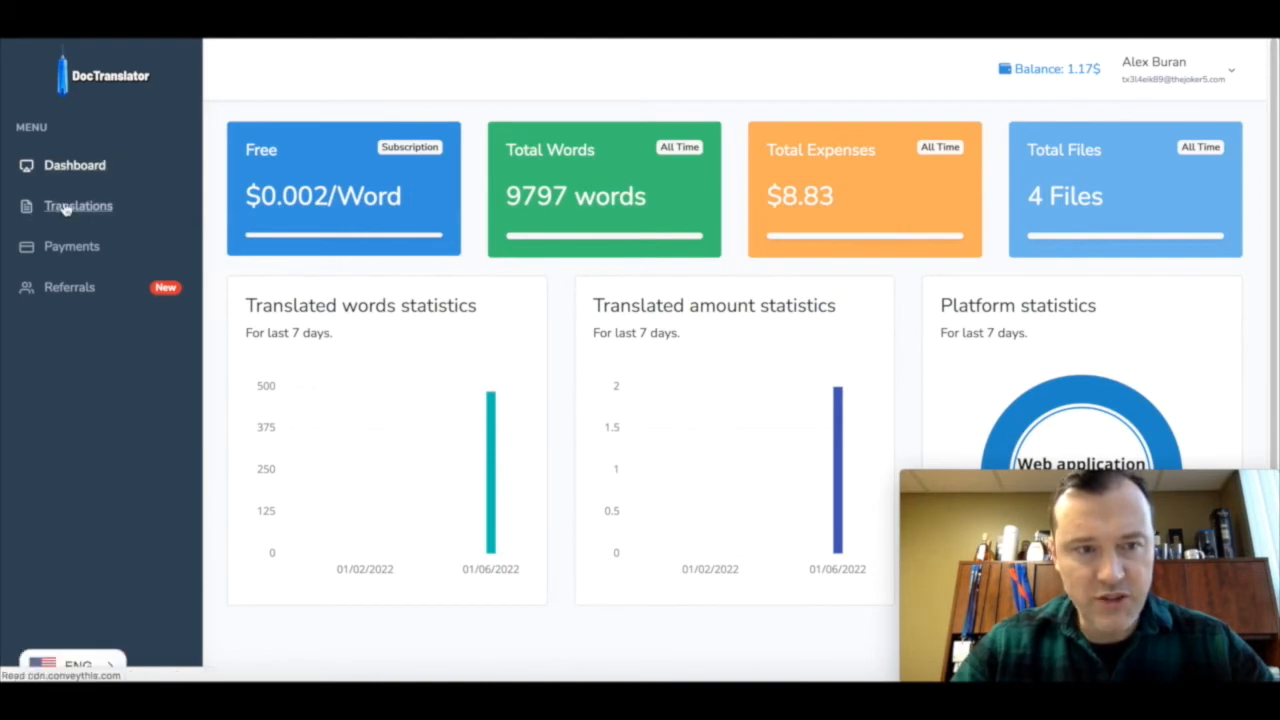
# Step: On the Translations page, choose document_en_es.docx as the document to upload
pyautogui.click(78, 206)
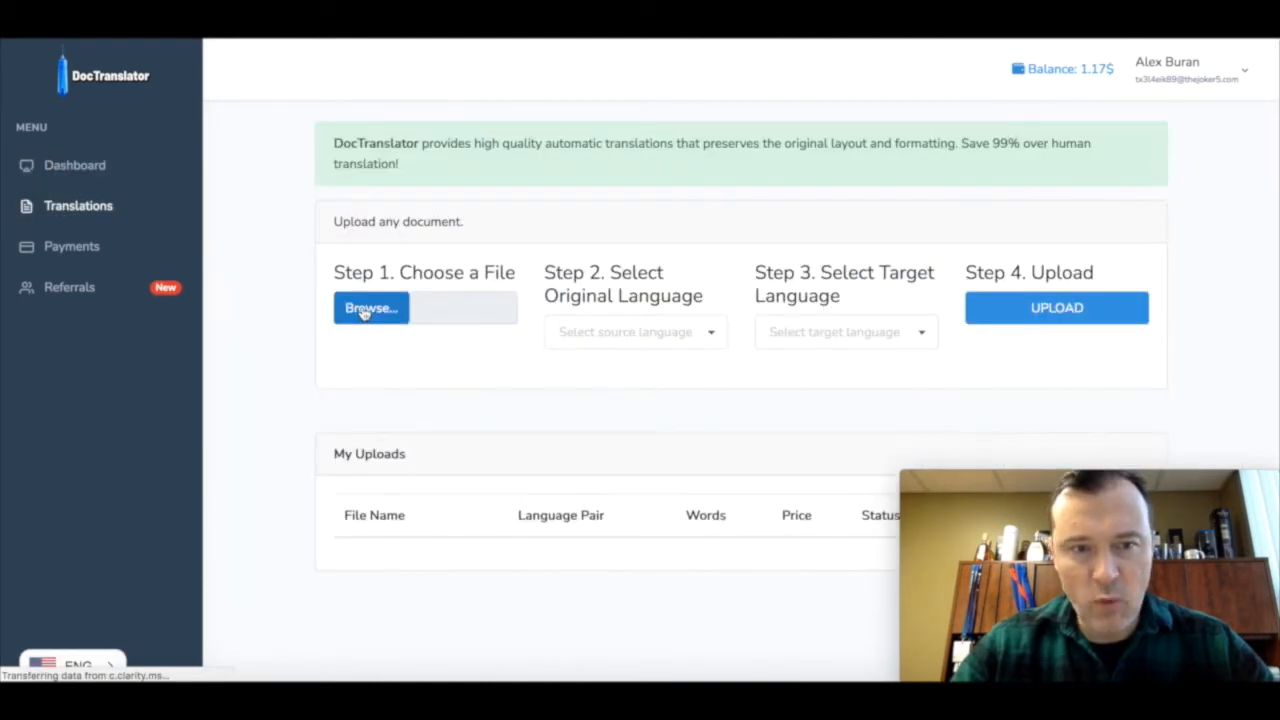
pyautogui.click(371, 307)
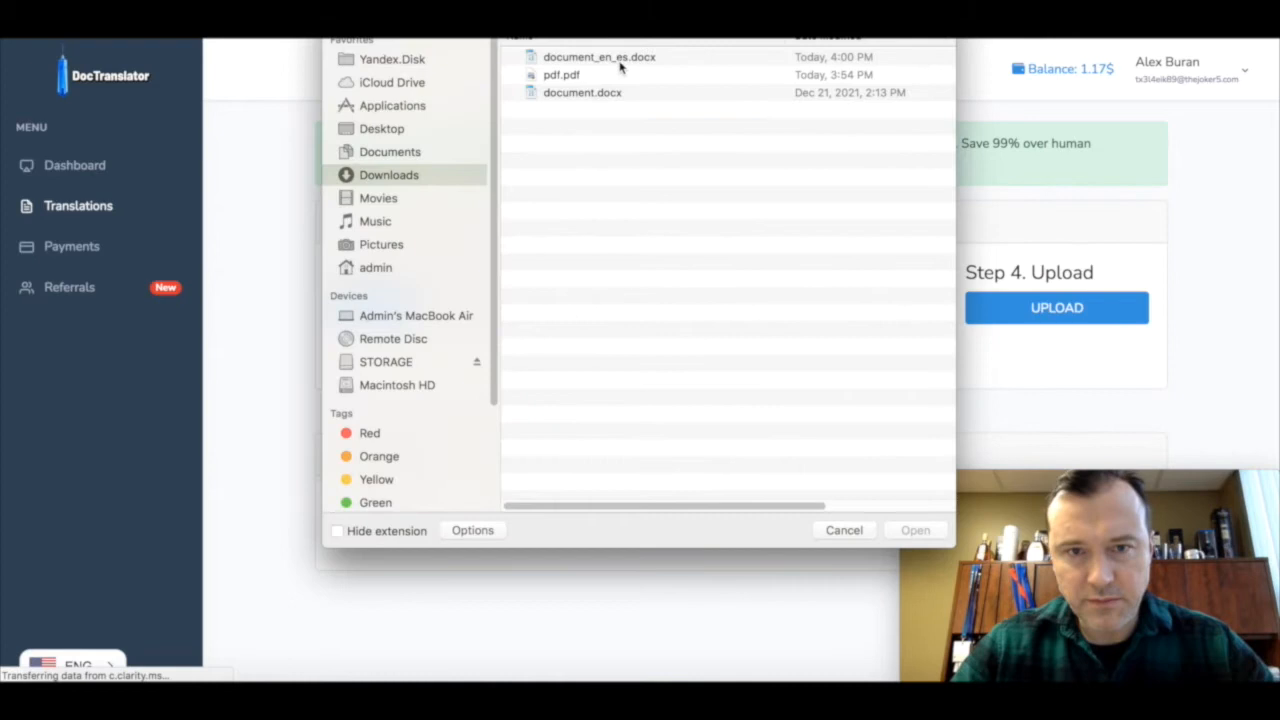
pyautogui.click(599, 57)
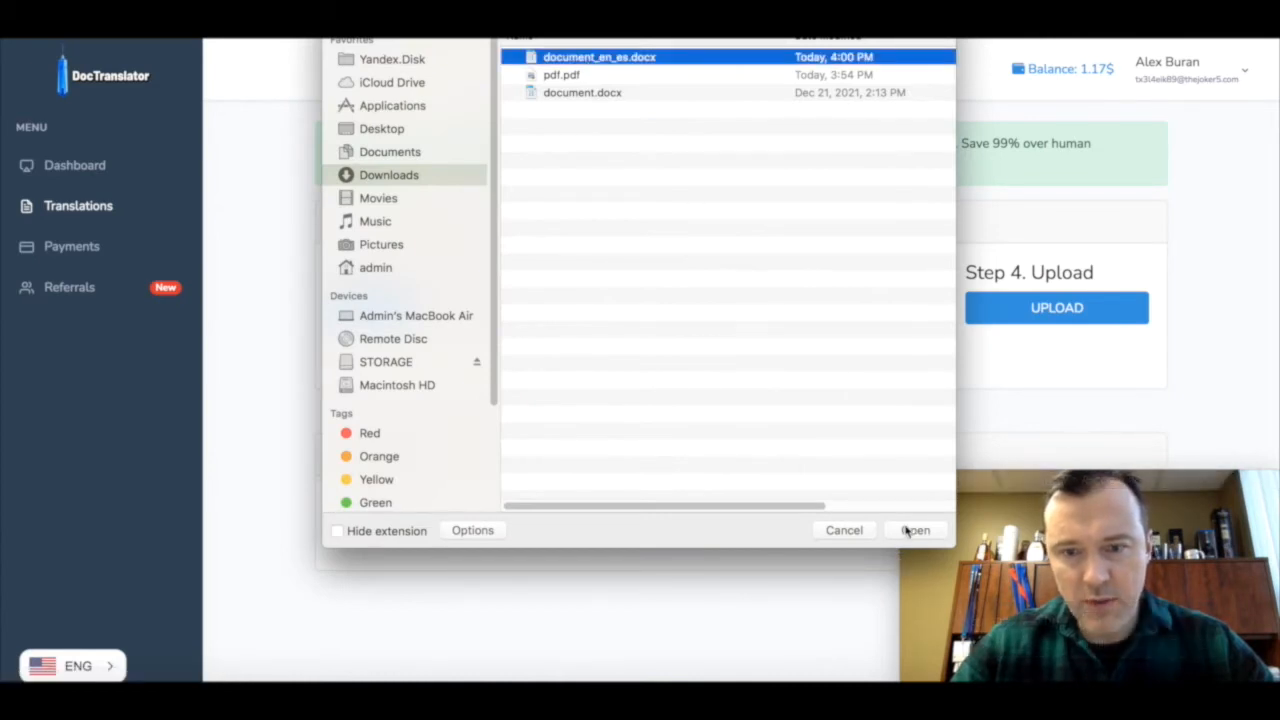
pyautogui.click(915, 530)
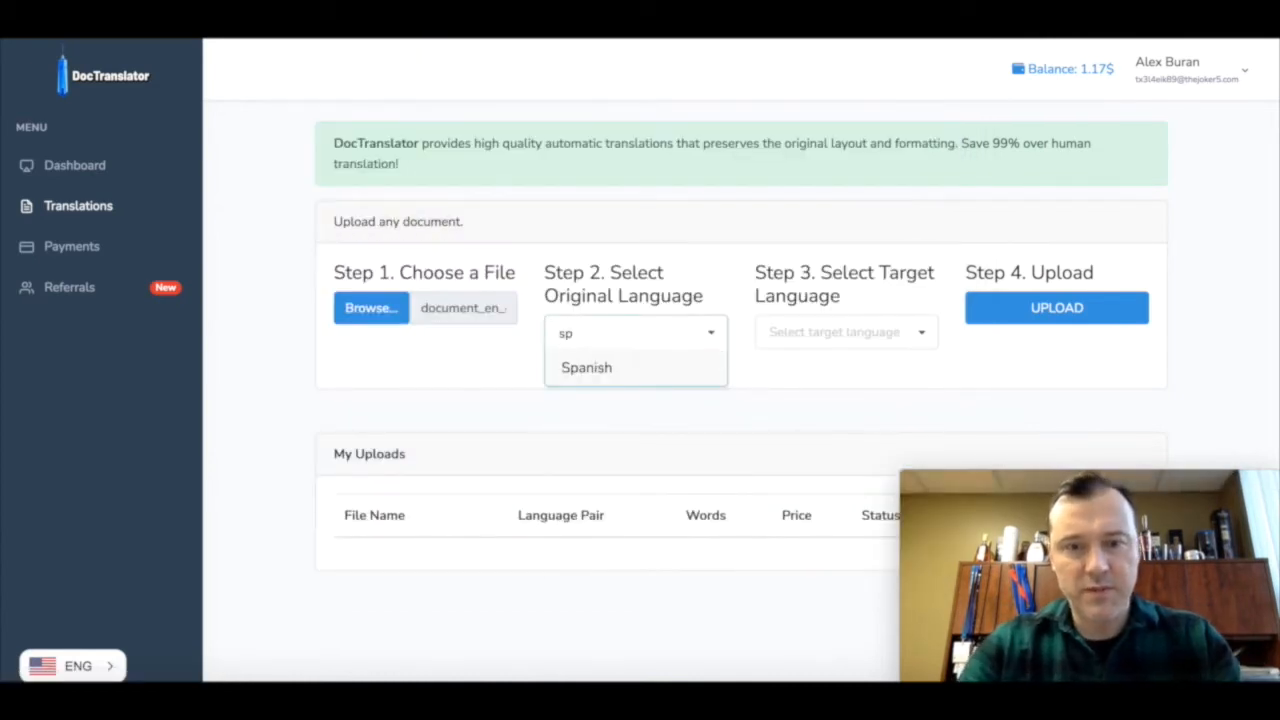
# Step: Set the source language to Spanish and the target language to English
pyautogui.click(845, 332)
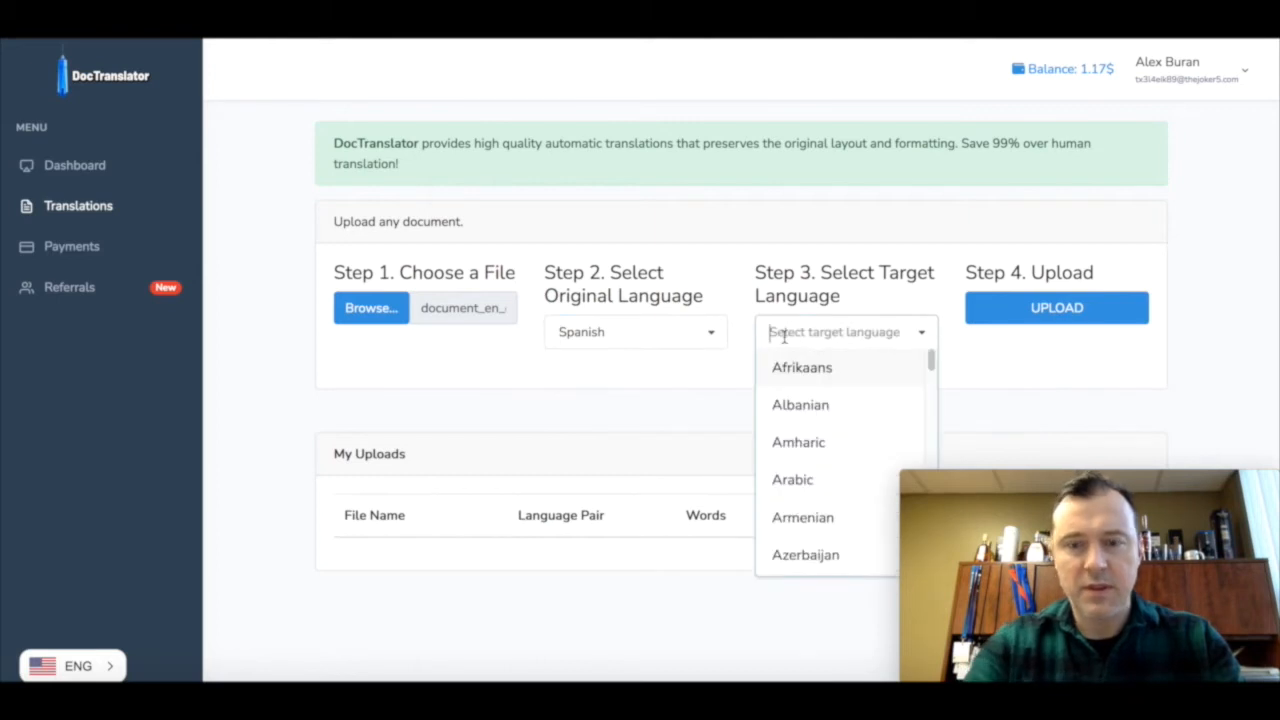
pyautogui.write('Engli')
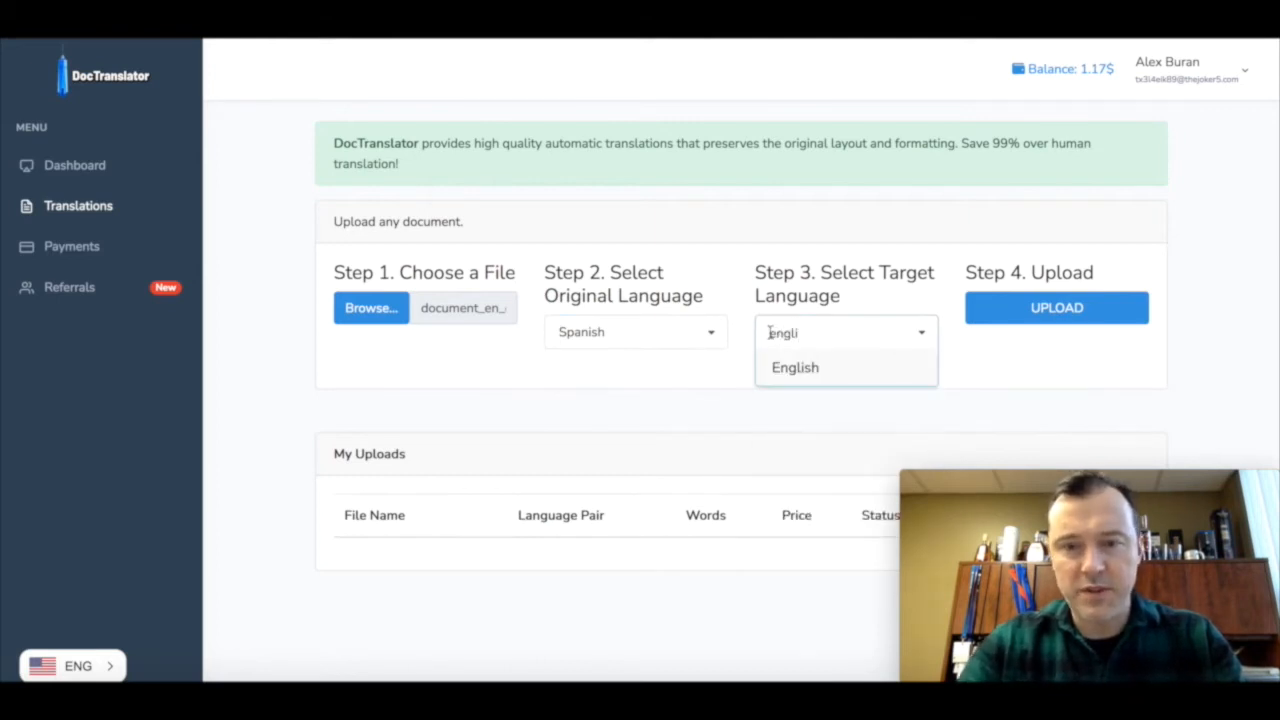
pyautogui.click(1056, 307)
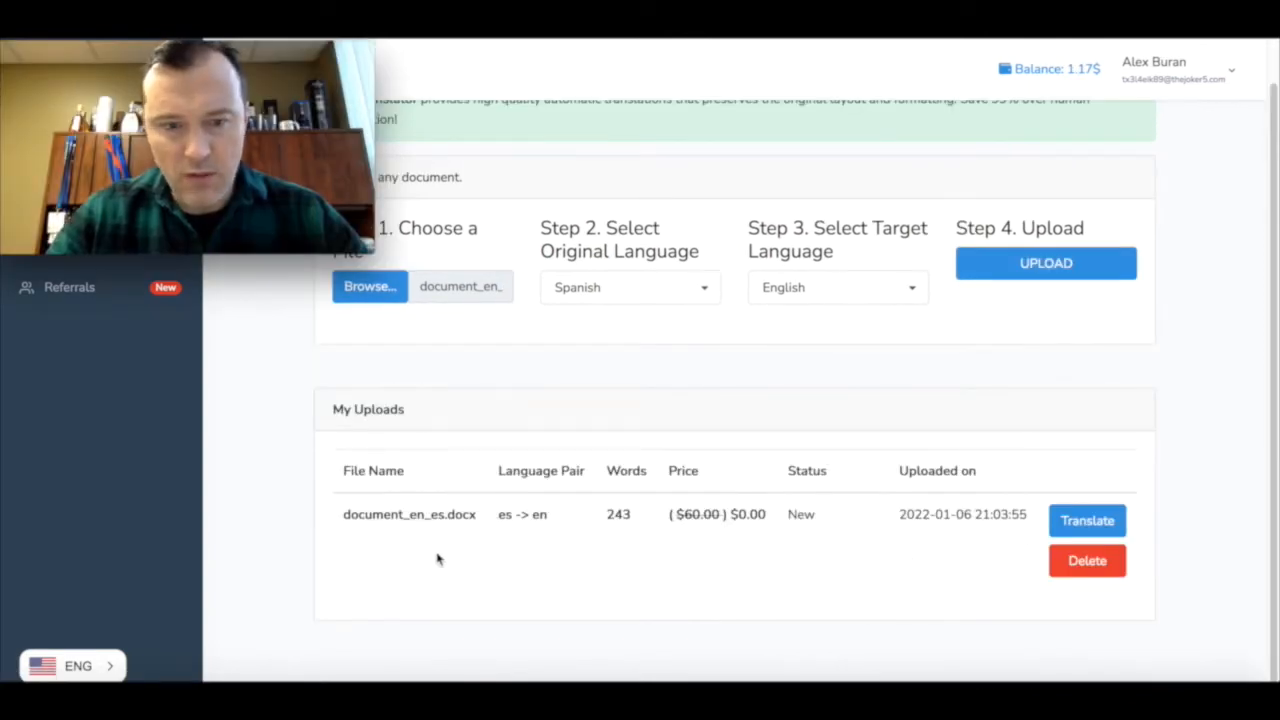
pyautogui.moveTo(795, 547)
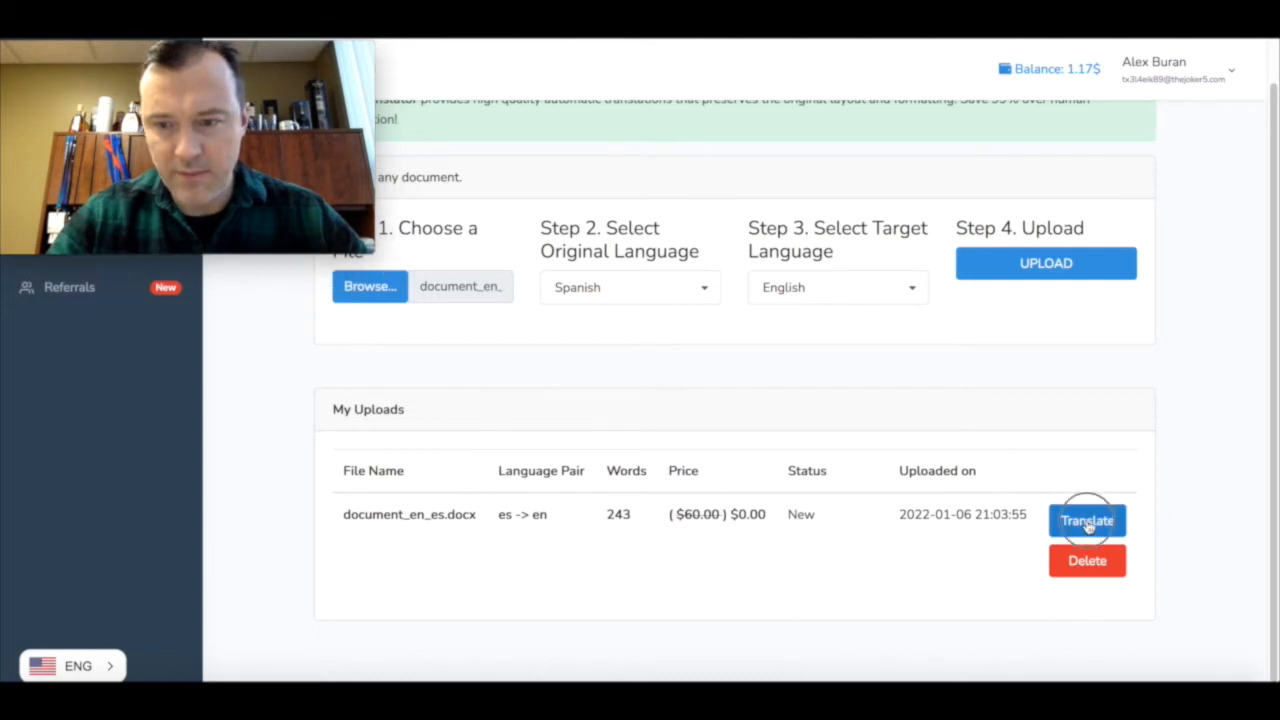
# Step: Upload document_en_es.docx and run its translation until DocTranslator reports it completed
pyautogui.click(1087, 520)
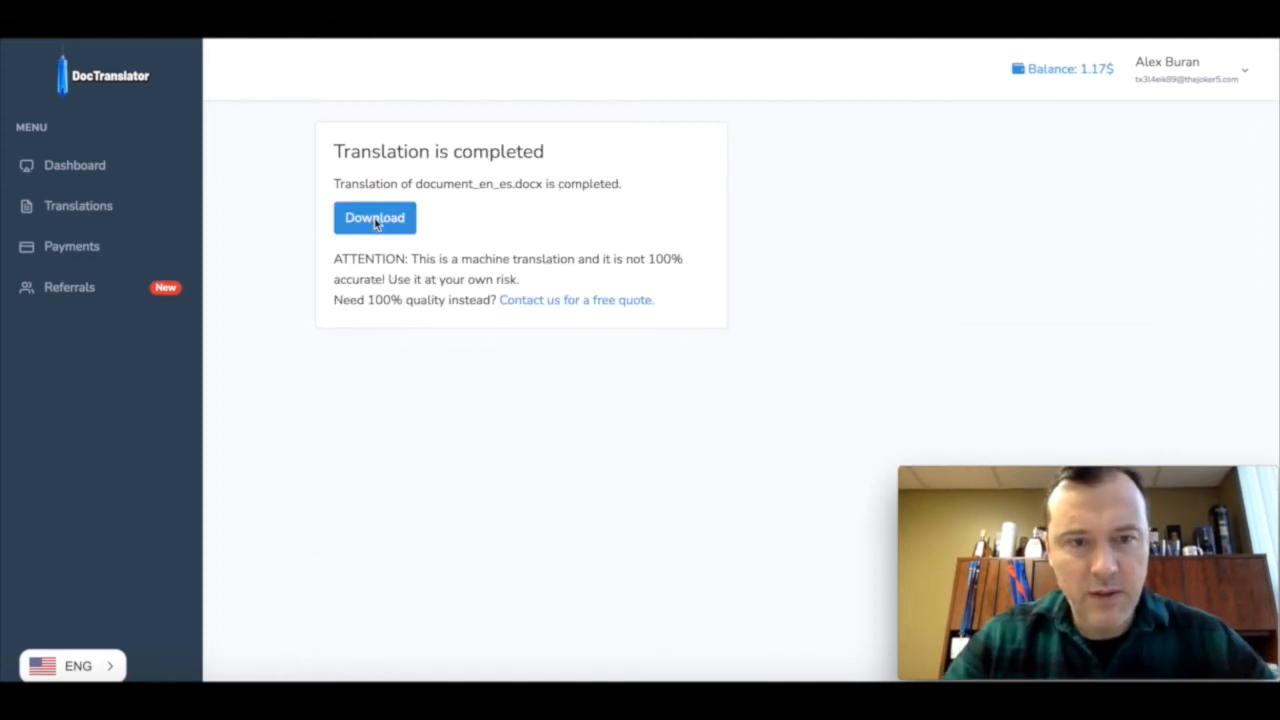
# Step: Download the translation and open document_en_es_es_en.docx from Downloads in Word
pyautogui.click(374, 217)
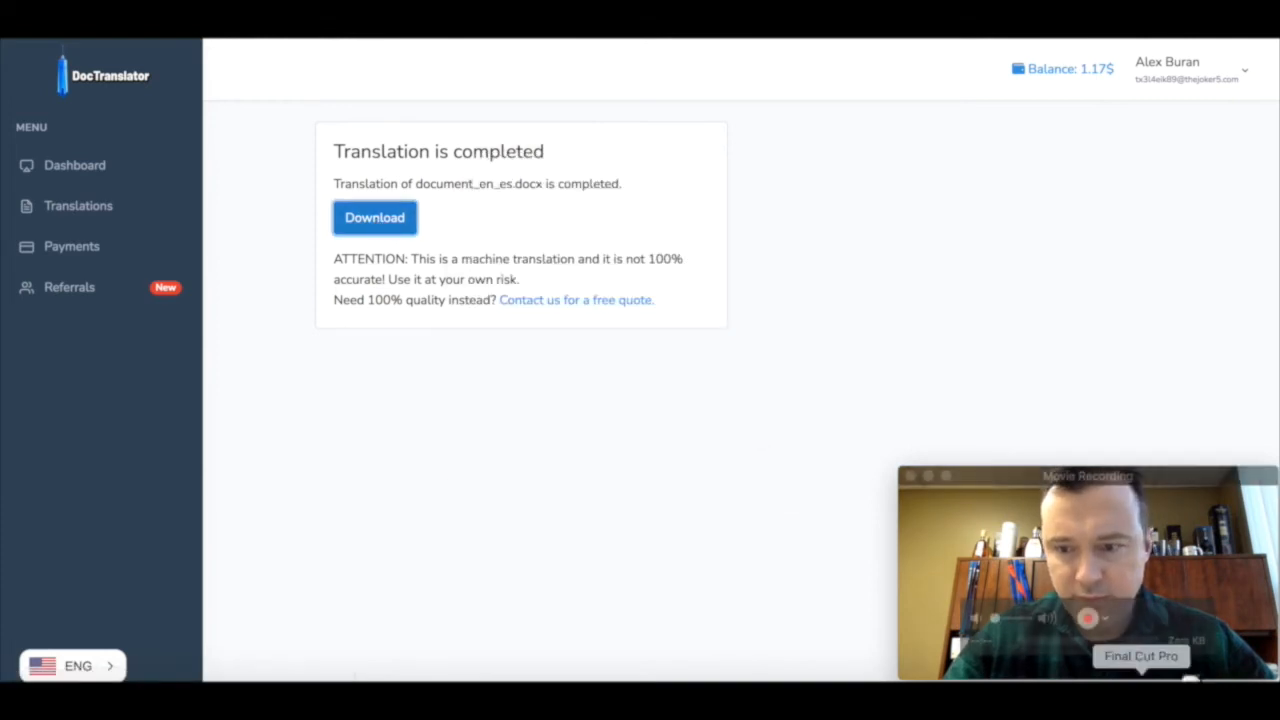
pyautogui.click(374, 217)
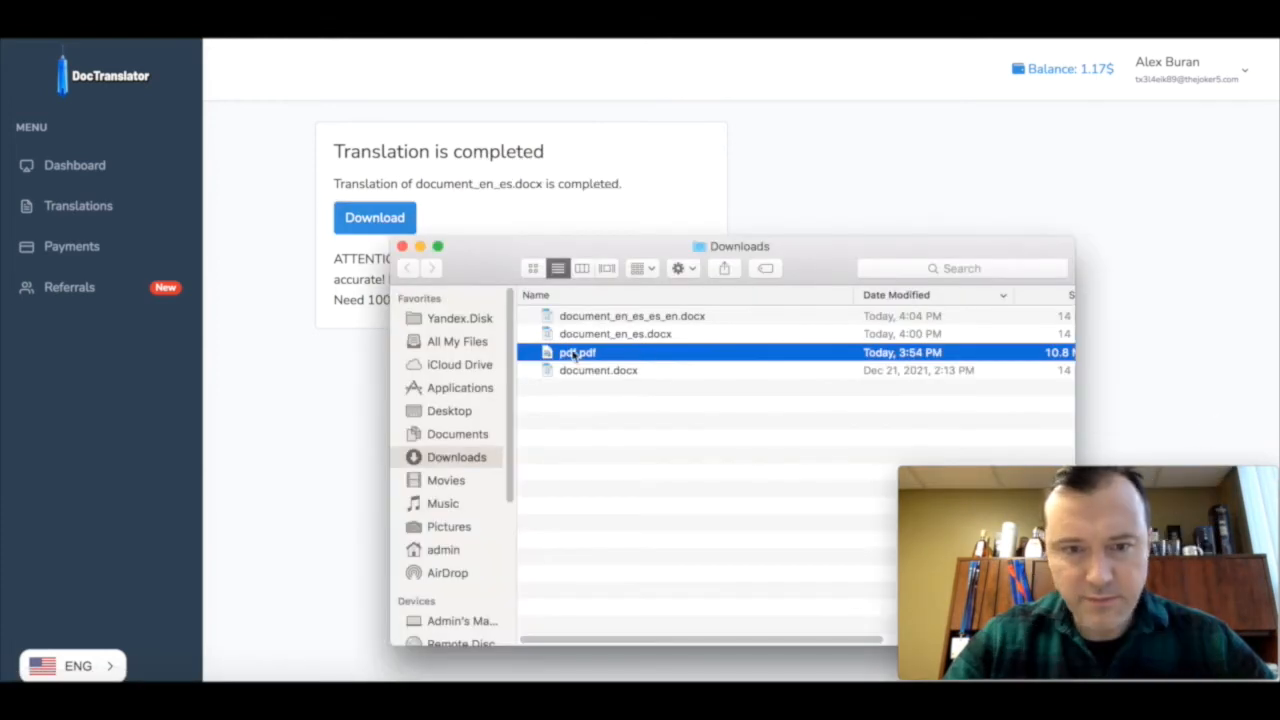
pyautogui.click(631, 315)
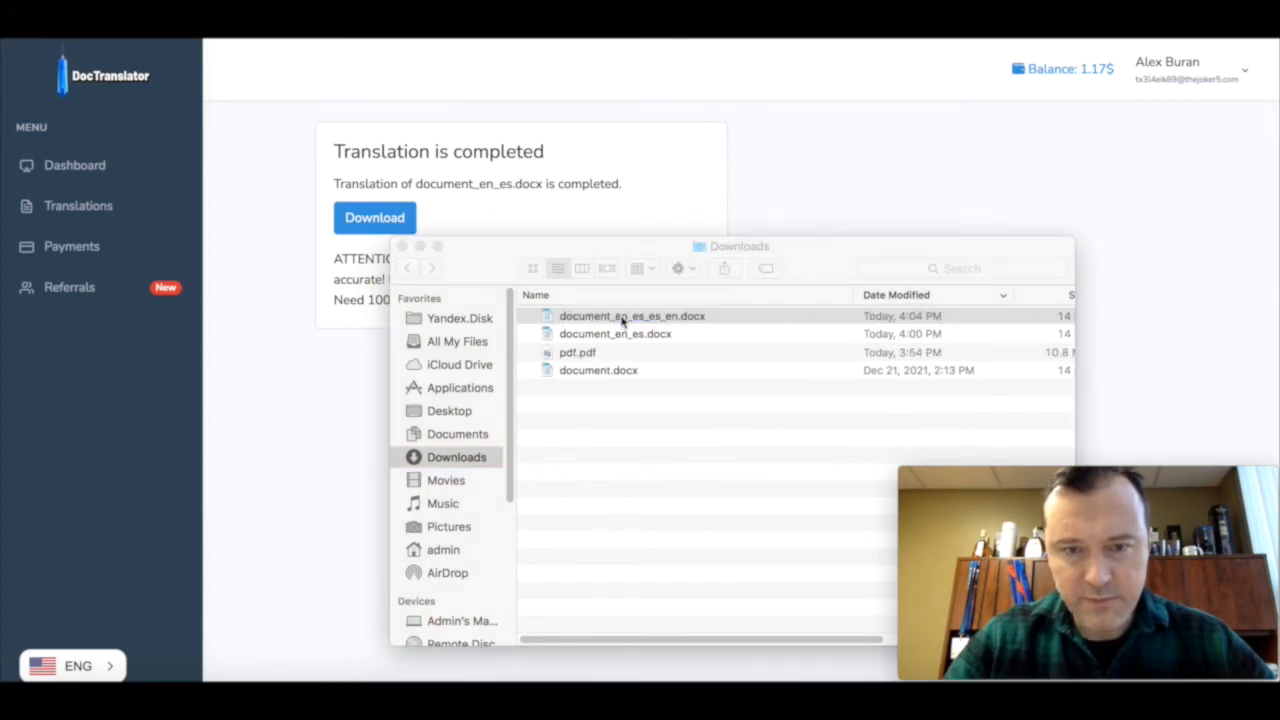
pyautogui.doubleClick(631, 315)
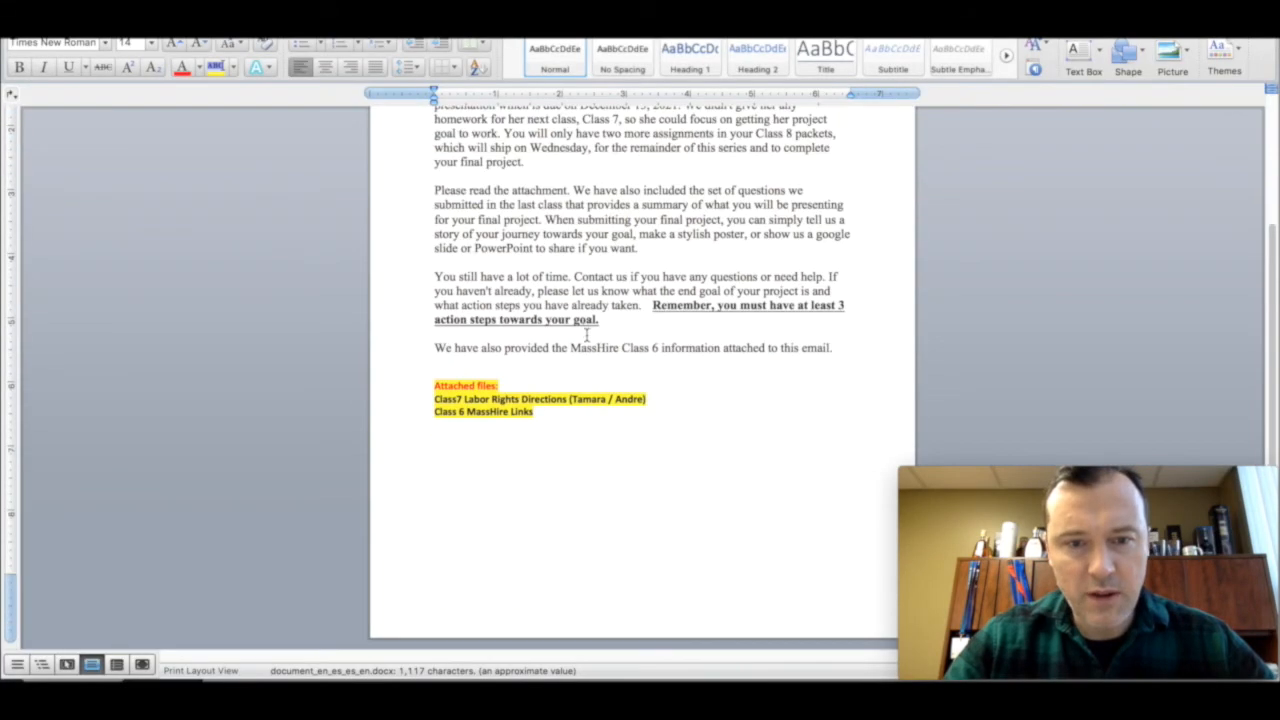